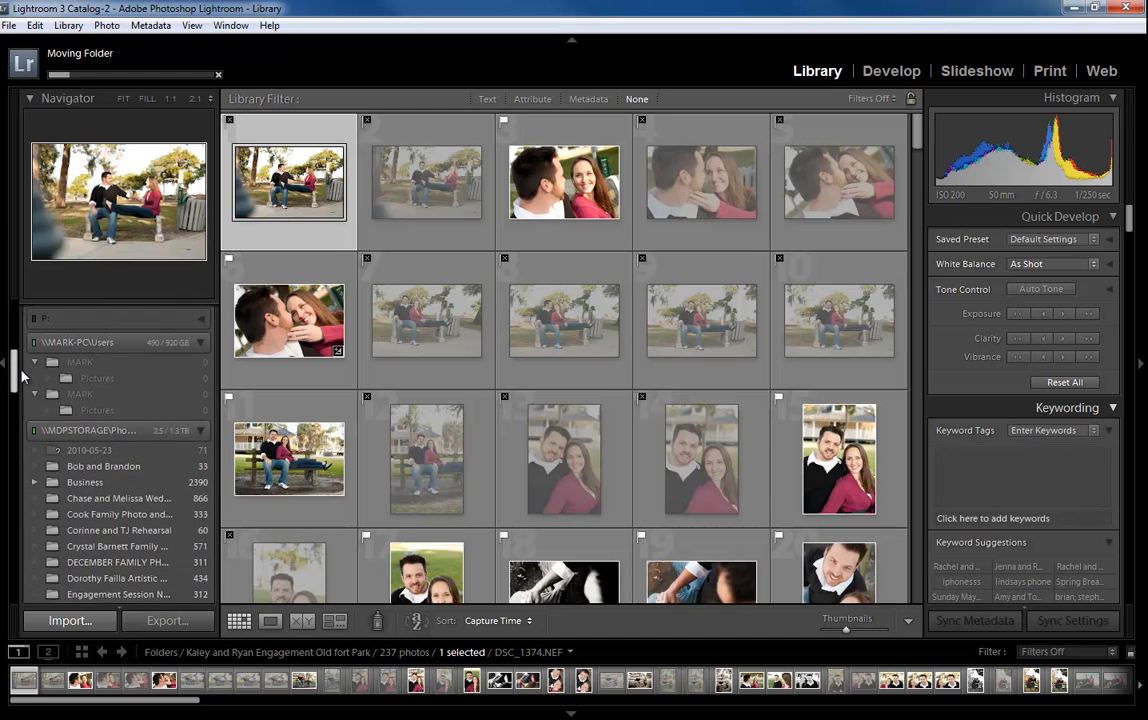
scroll("down", 3)
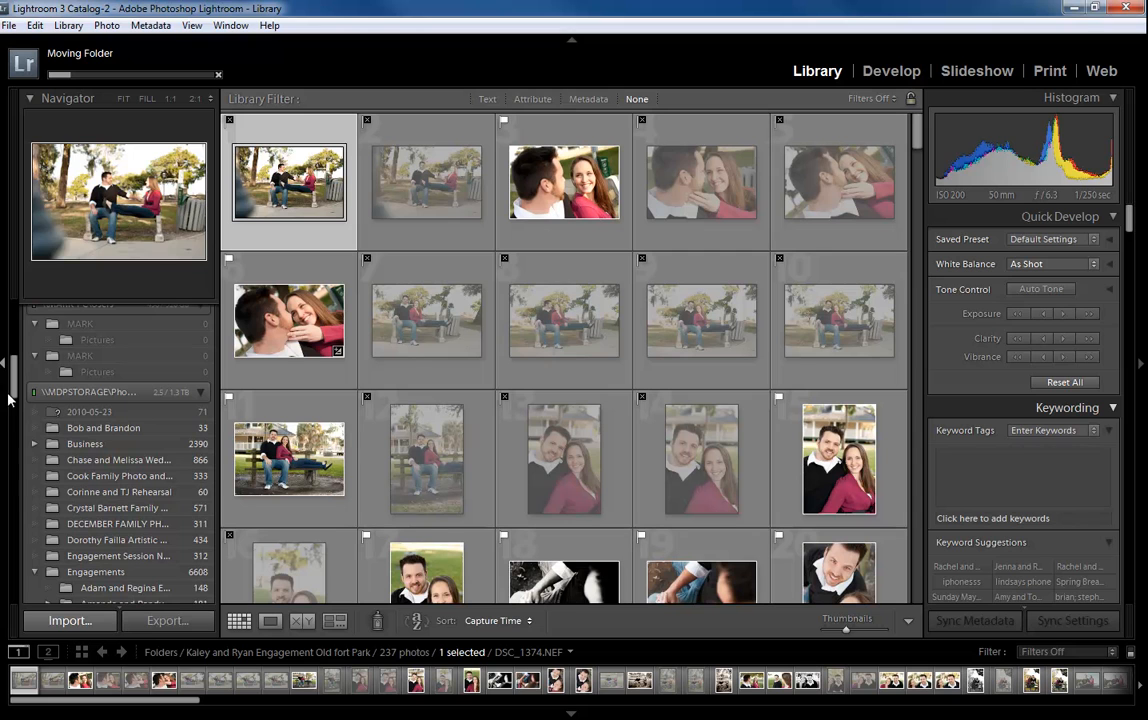
mouse_move(116, 508)
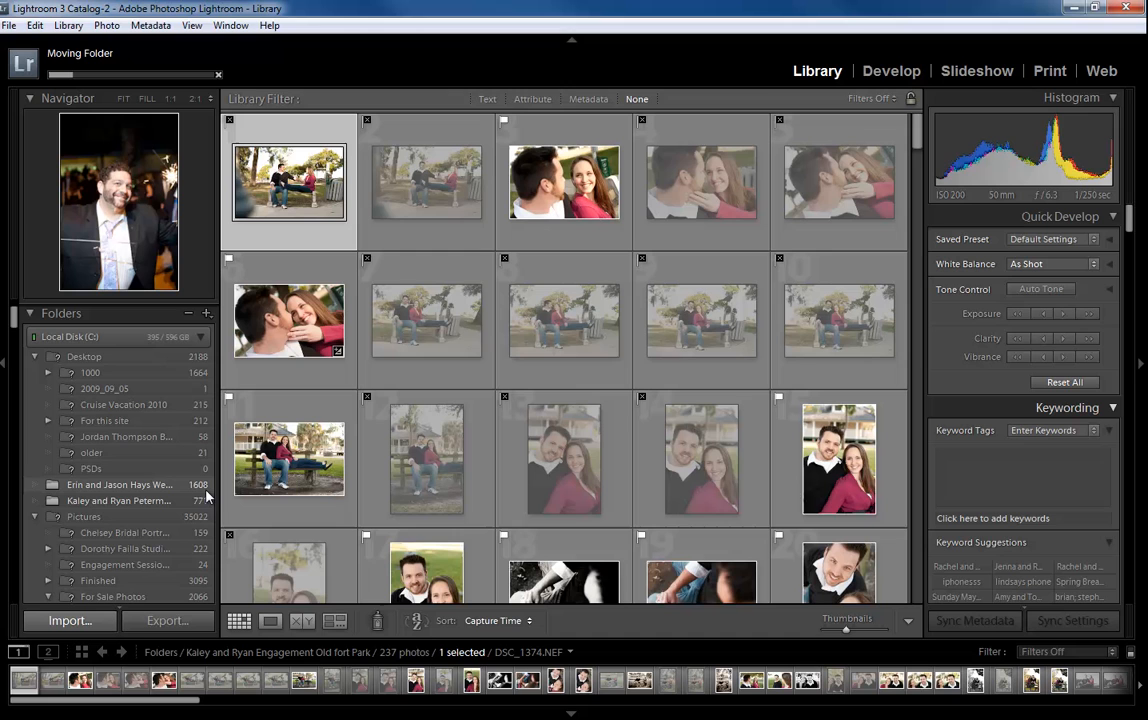
mouse_move(204, 496)
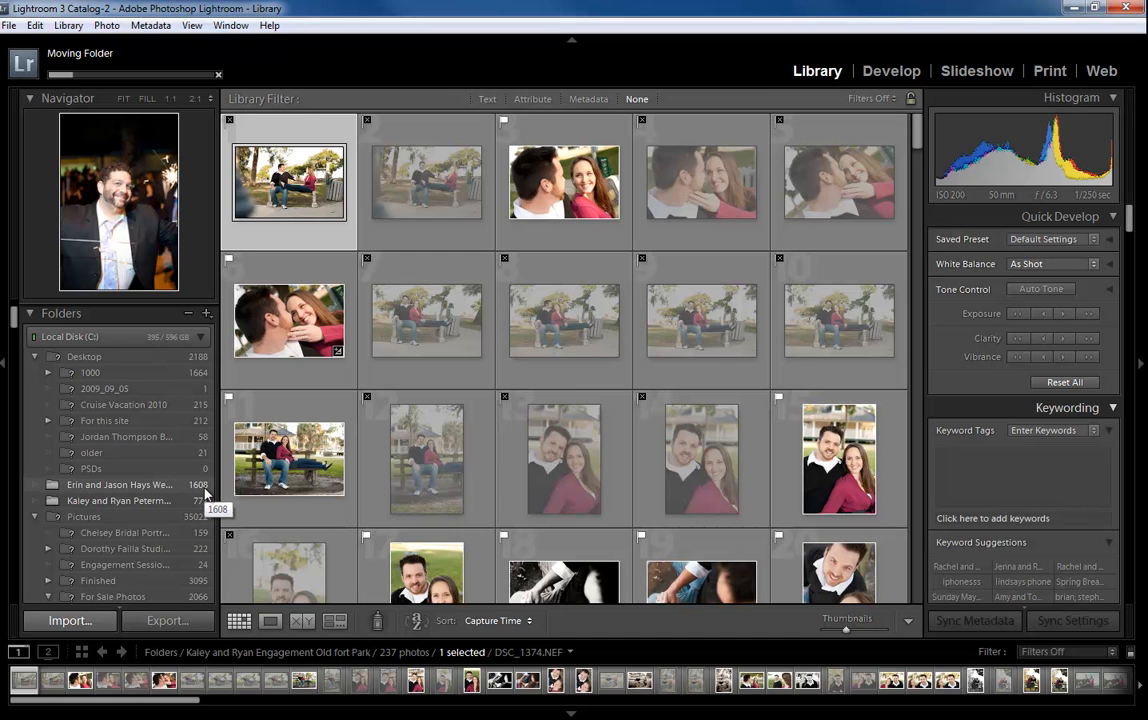
mouse_move(116, 486)
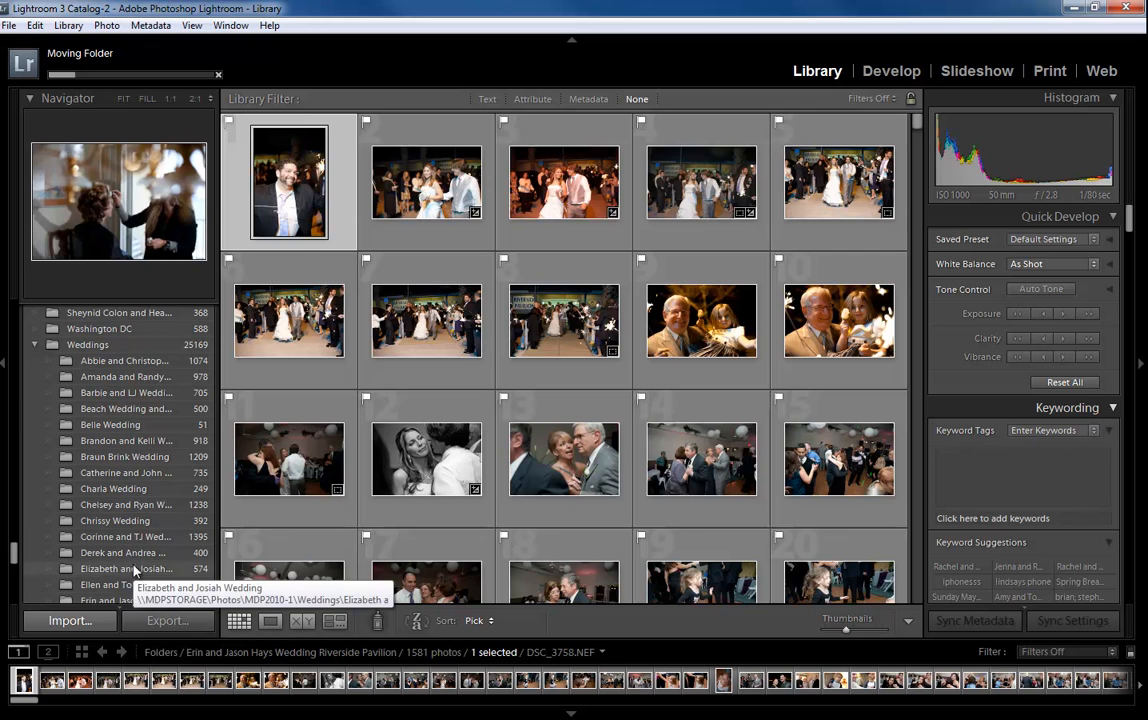
Browse the Folders panel and wedding photo grid while the Moving Folder progress runs.
scroll("down", 3)
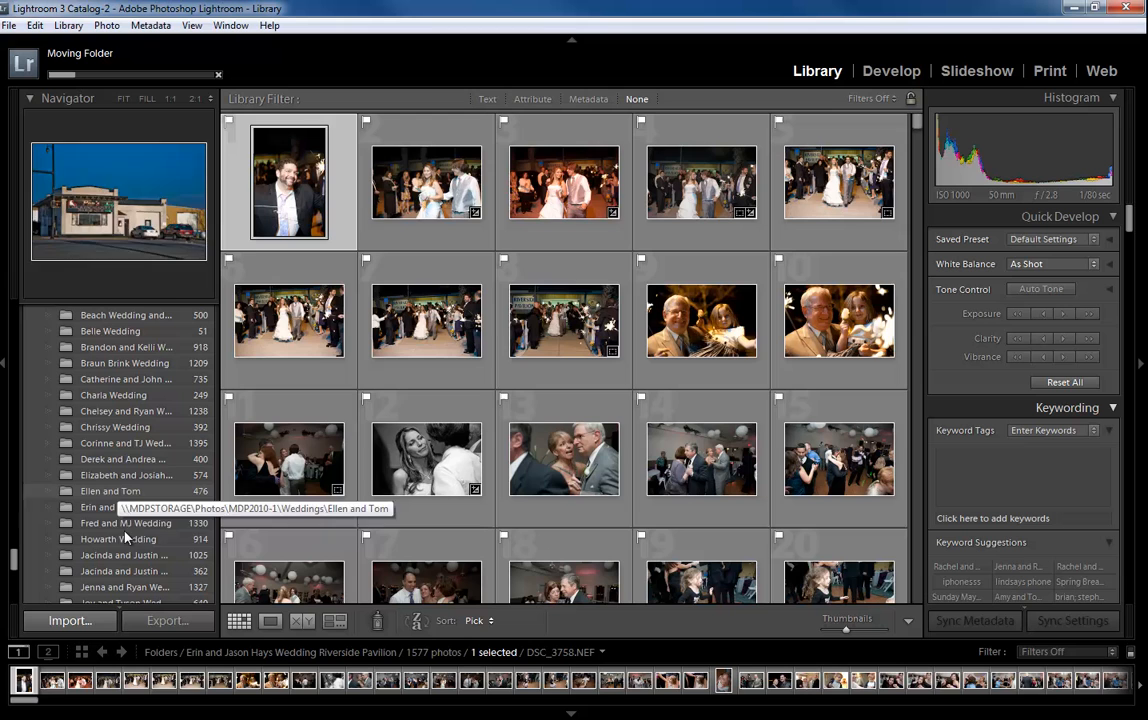
left_click(124, 508)
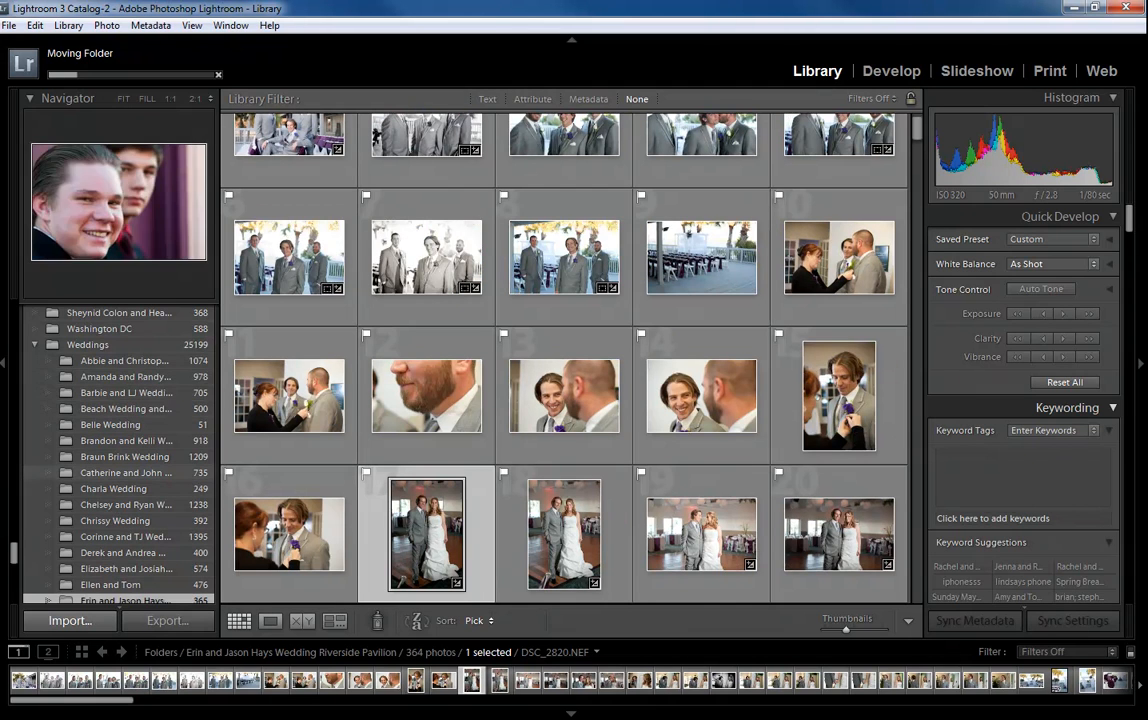
scroll("down", 3)
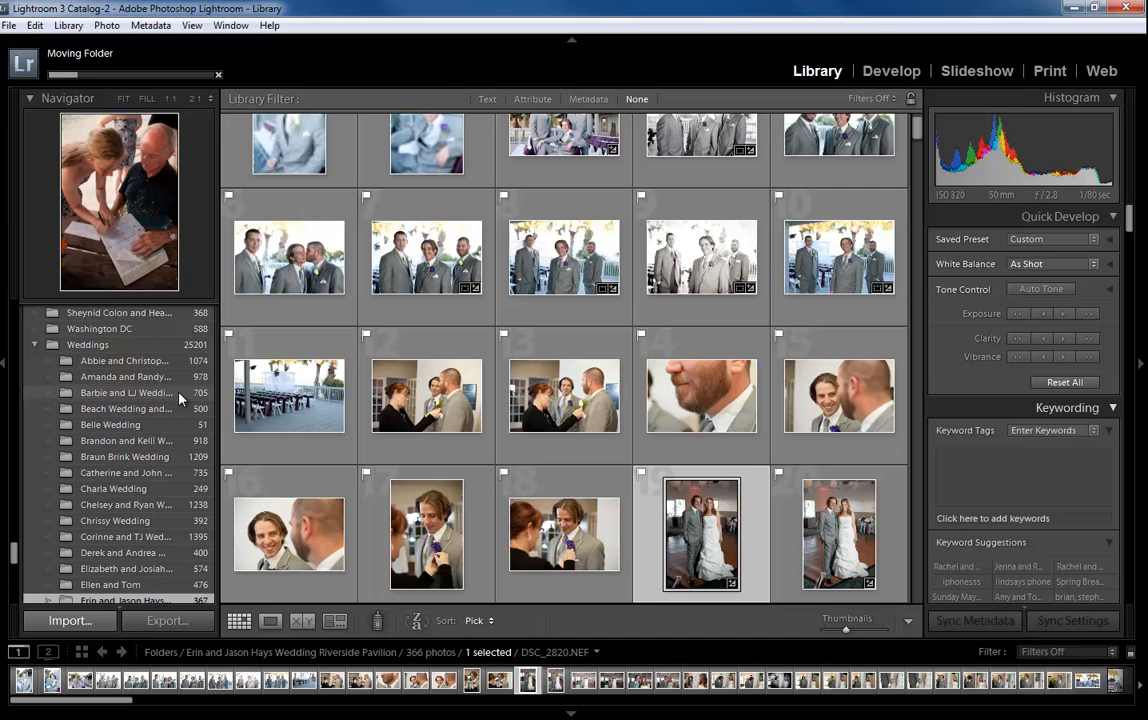
scroll("down", 3)
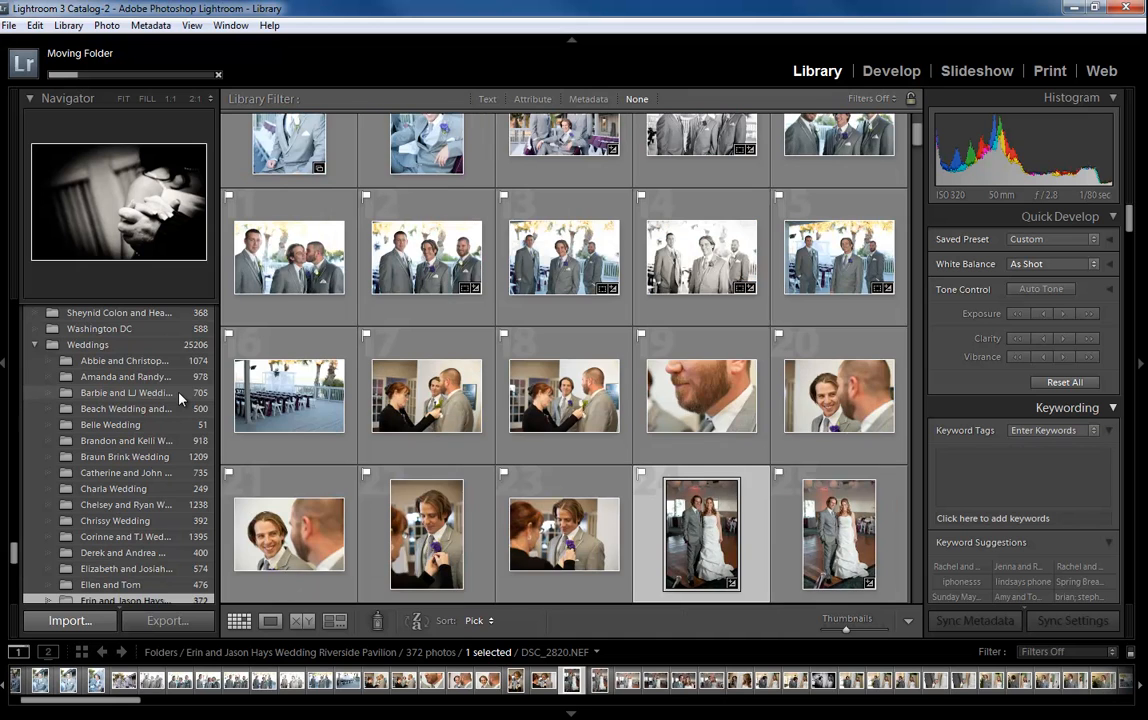
right_click(120, 360)
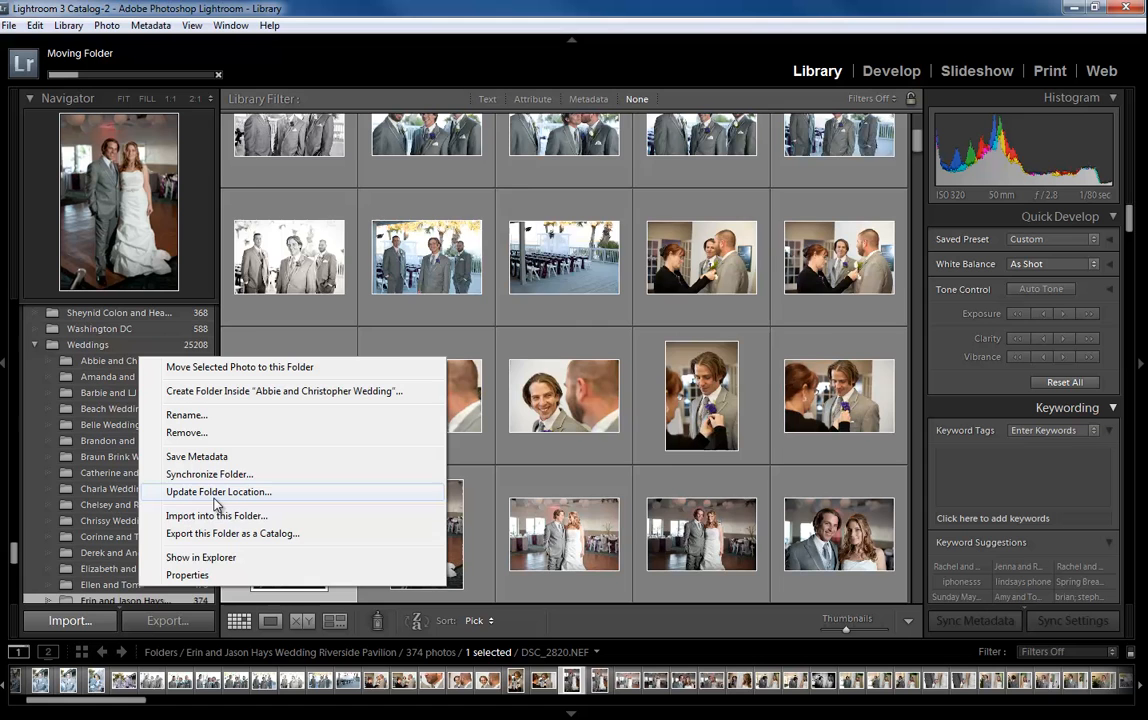
left_click(208, 474)
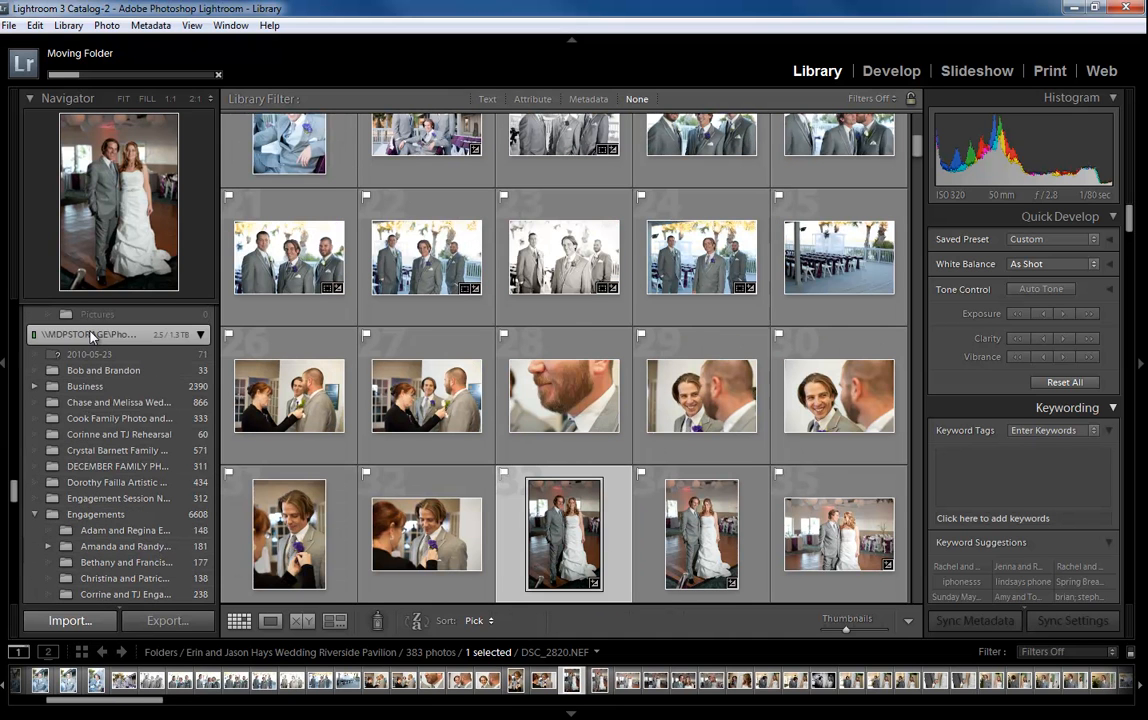
Select the Engagements folder so its 6,606 photos fill the grid.
right_click(90, 334)
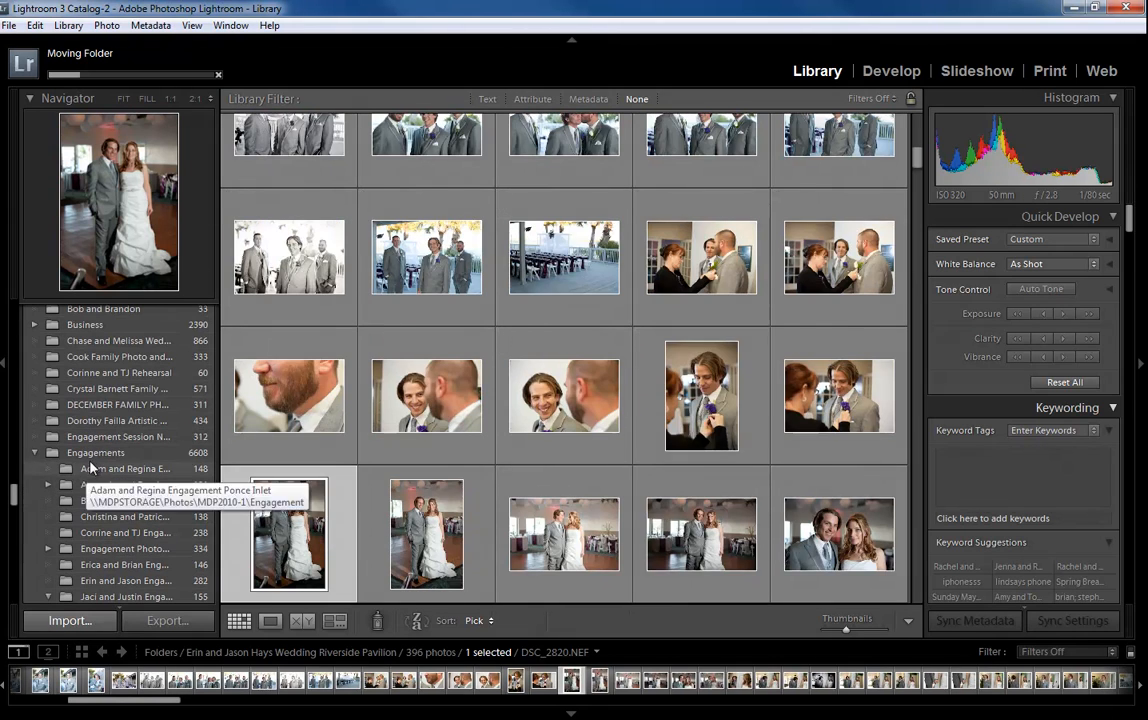
left_click(96, 452)
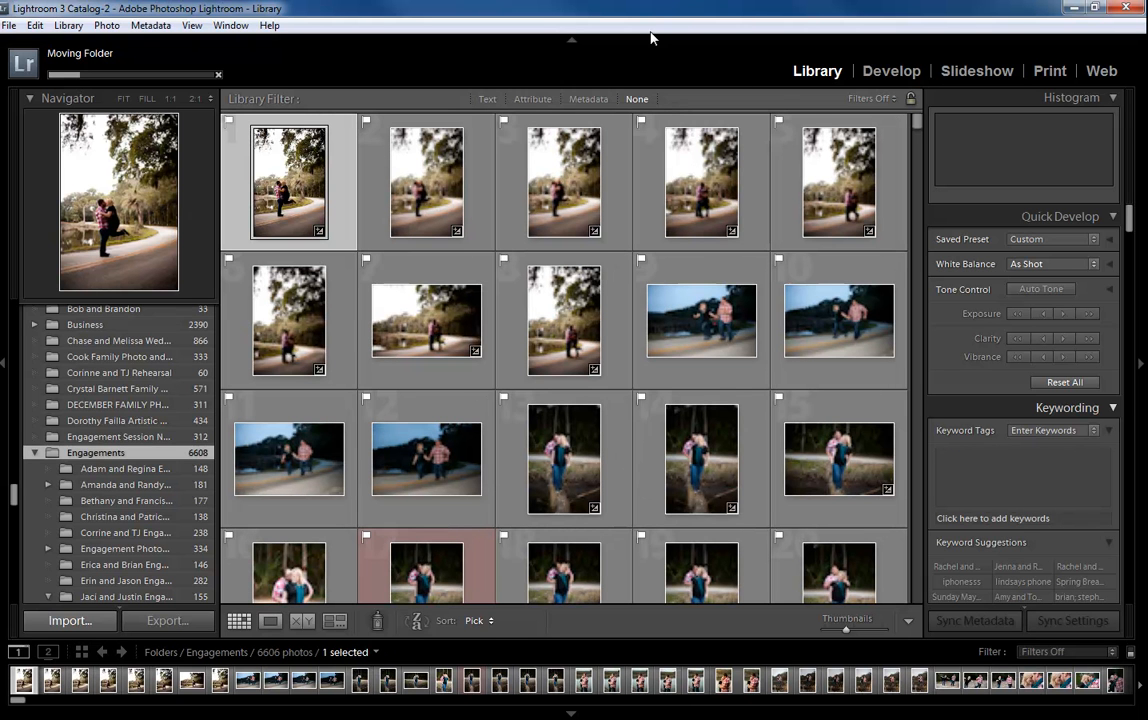
Enable the Library Filter text search and browse the Photo, Metadata, View and Library menus.
left_click(488, 98)
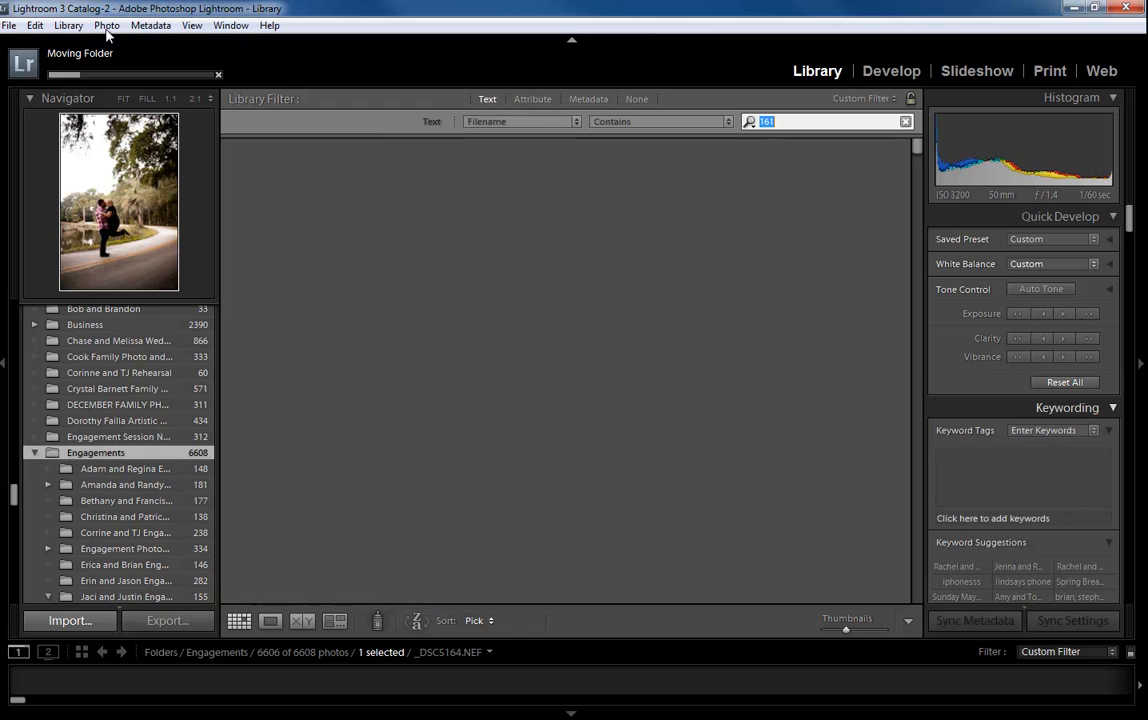
left_click(106, 24)
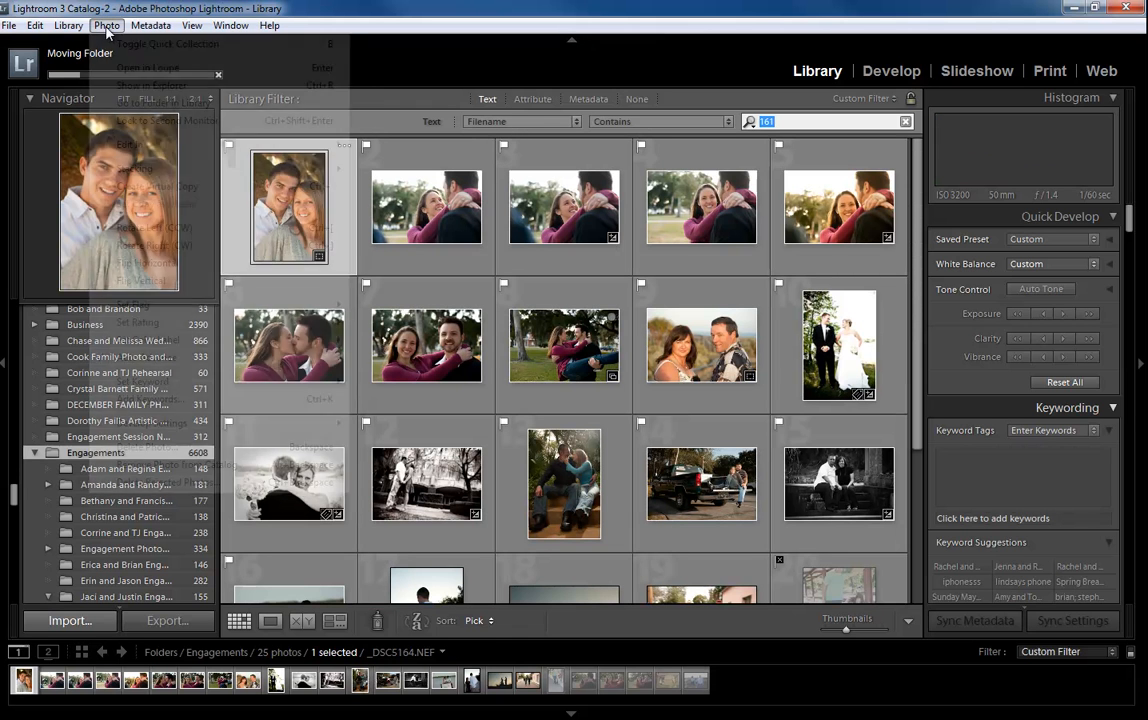
left_click(106, 24)
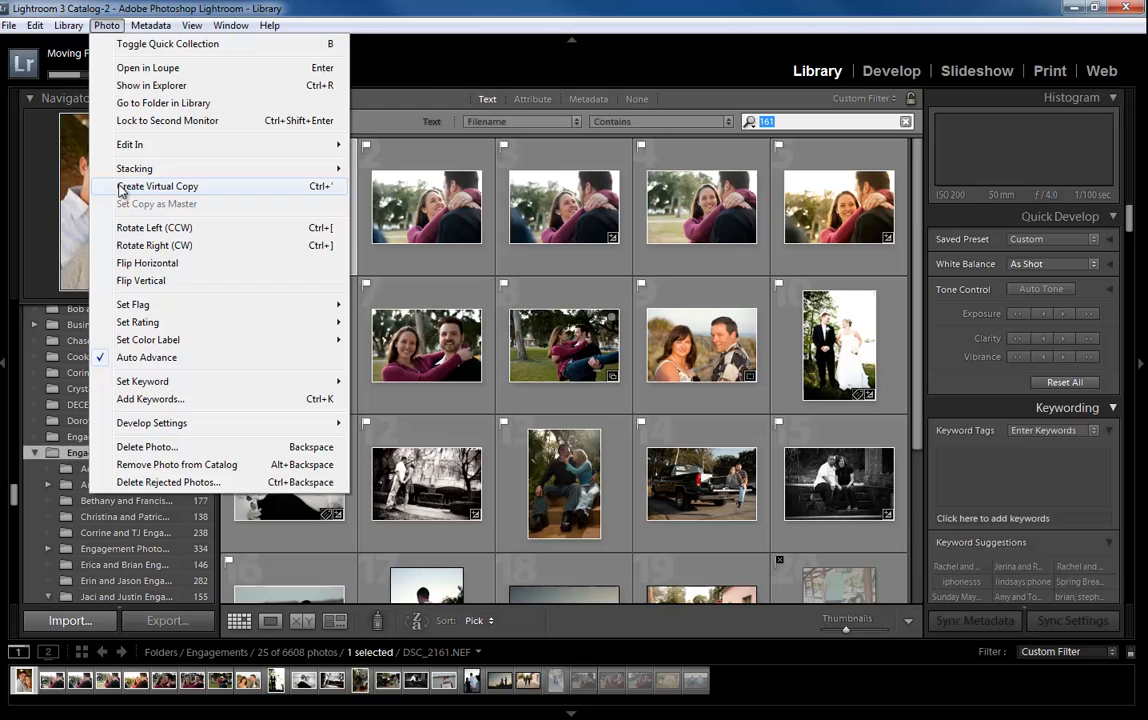
left_click(150, 24)
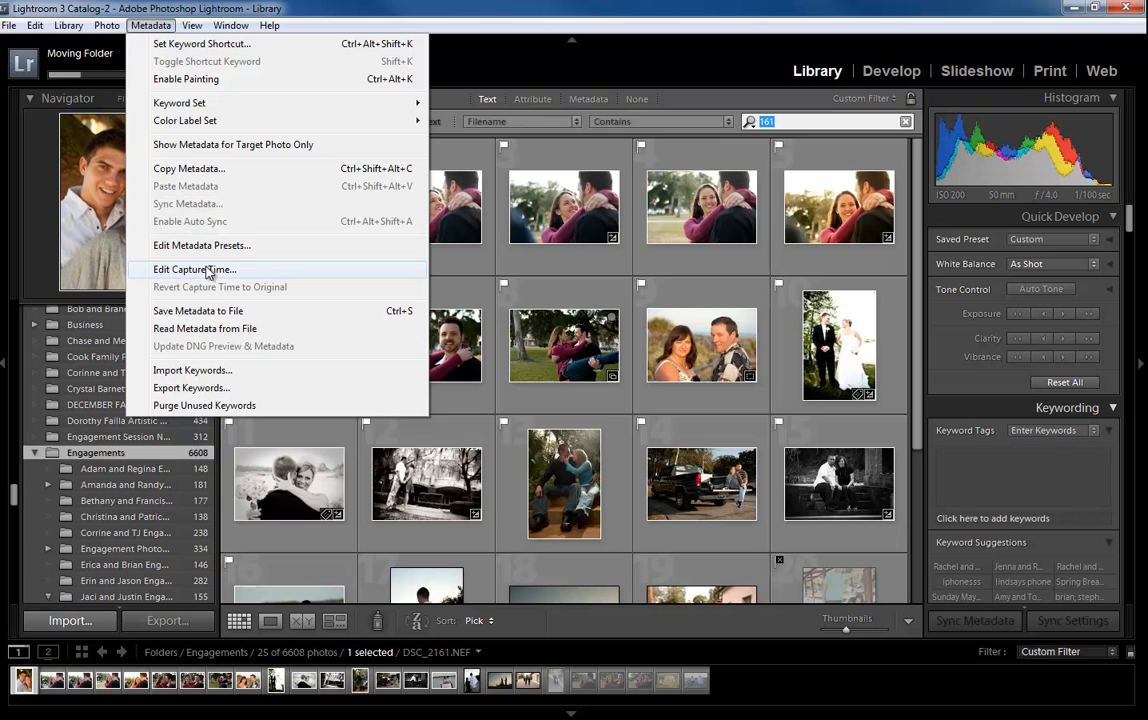
mouse_move(222, 404)
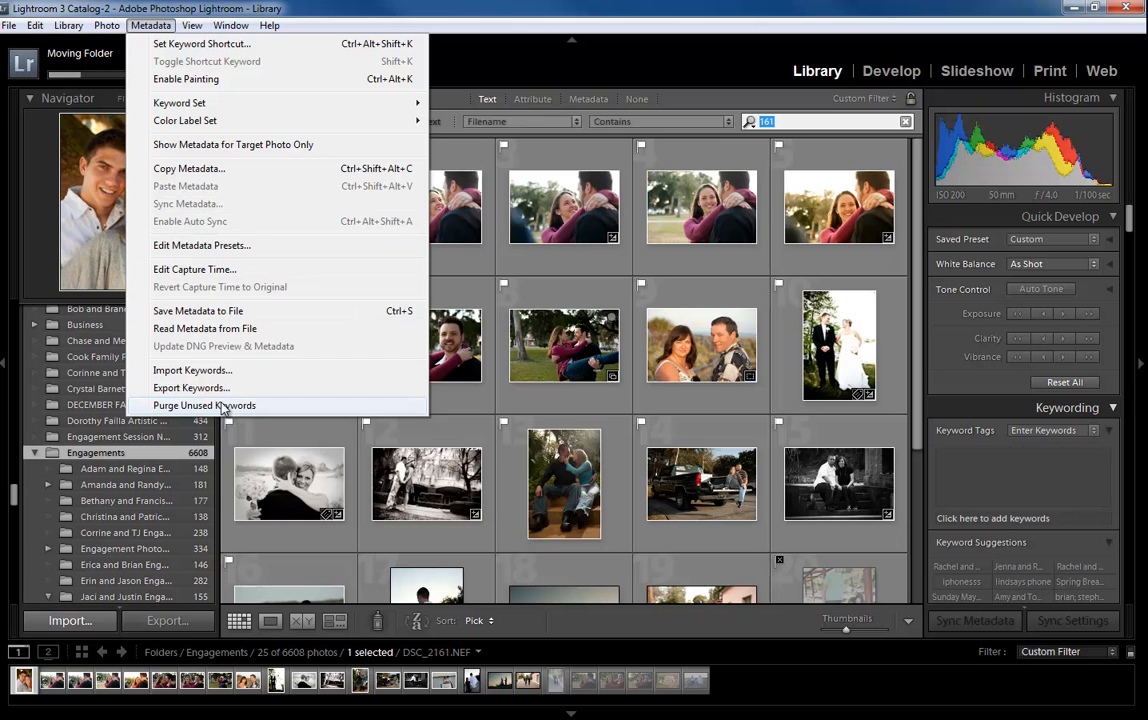
left_click(192, 24)
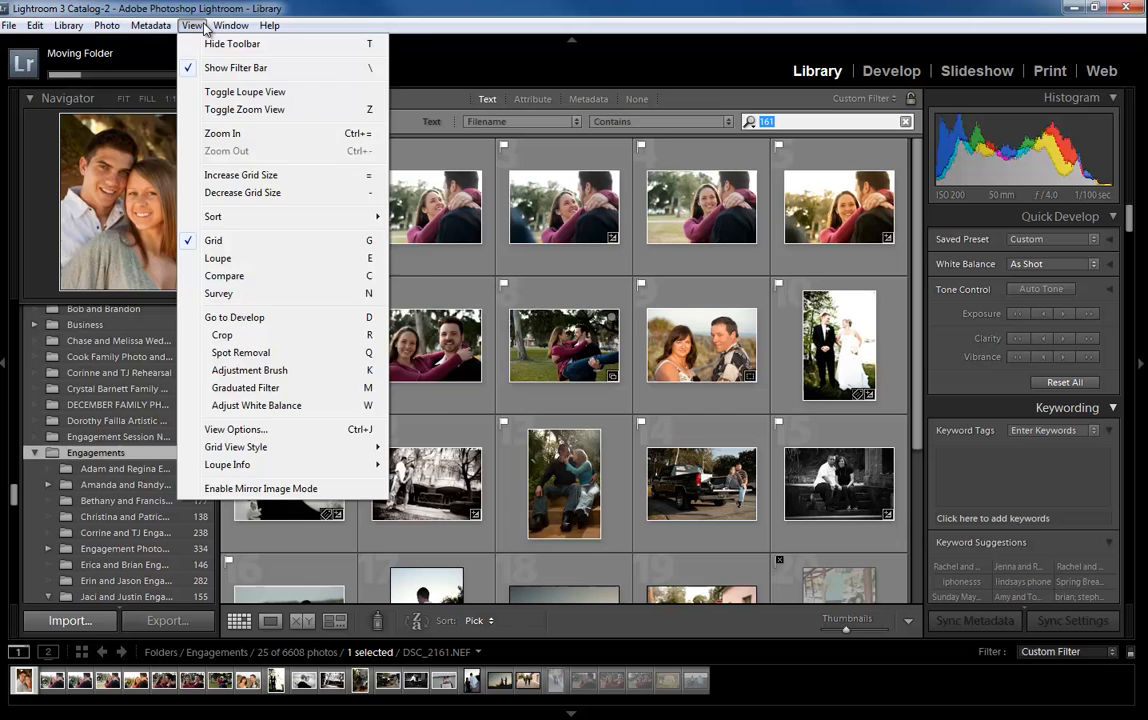
left_click(68, 24)
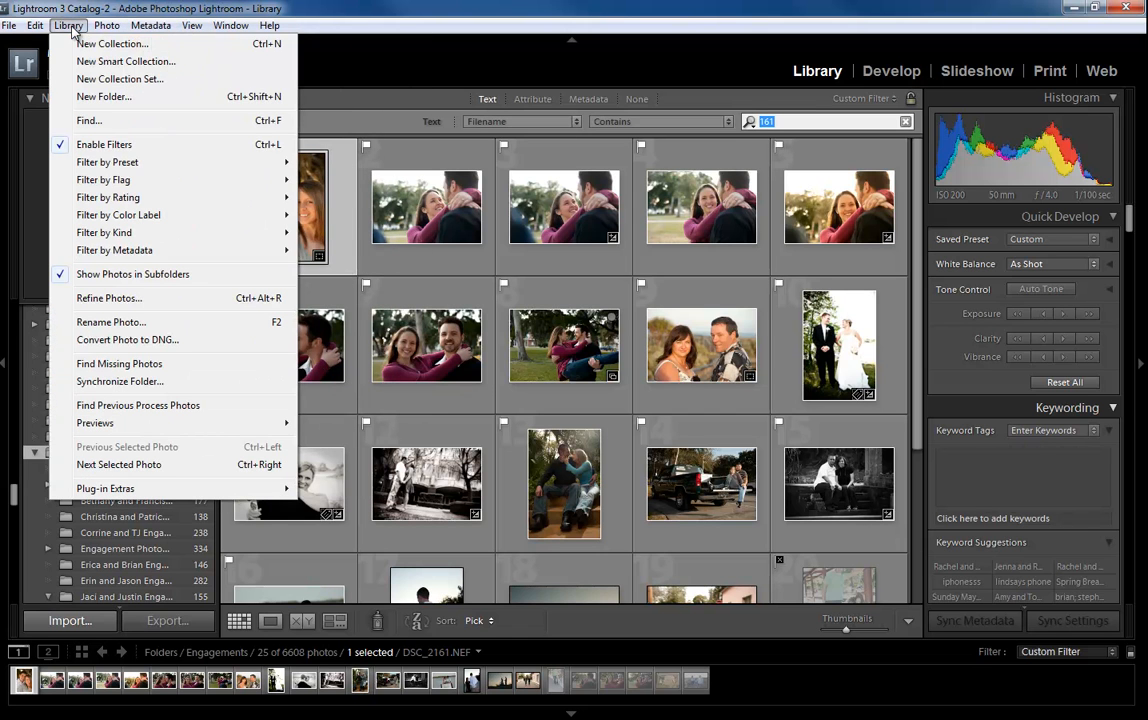
mouse_move(100, 126)
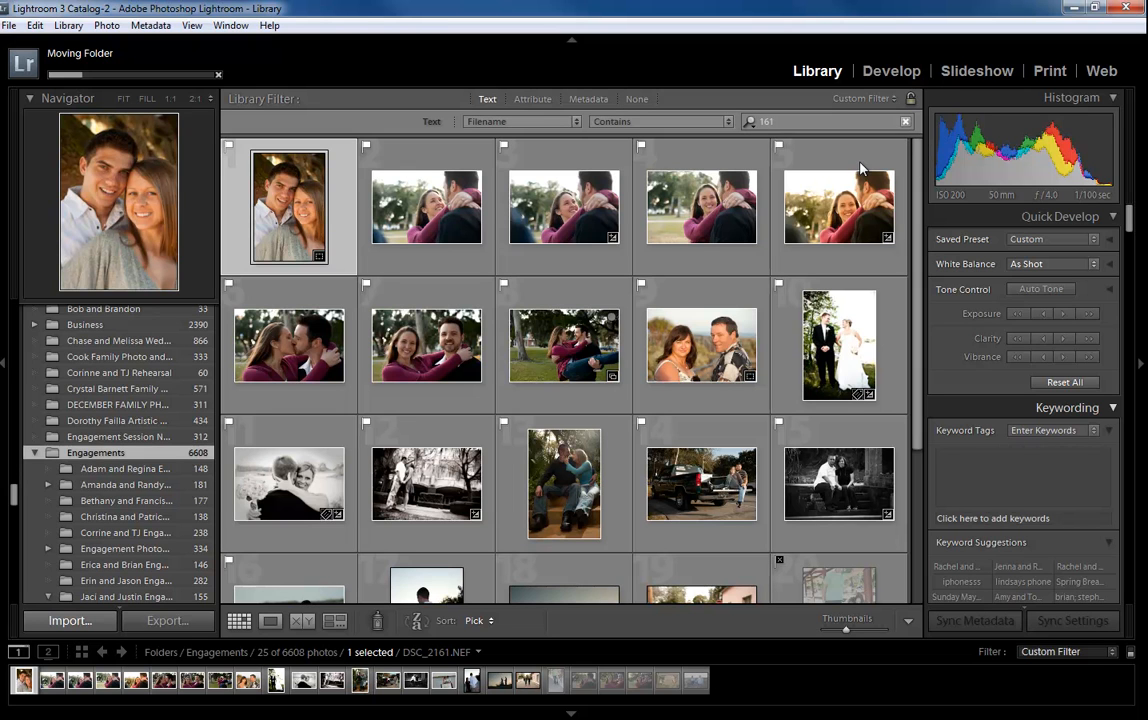
mouse_move(860, 168)
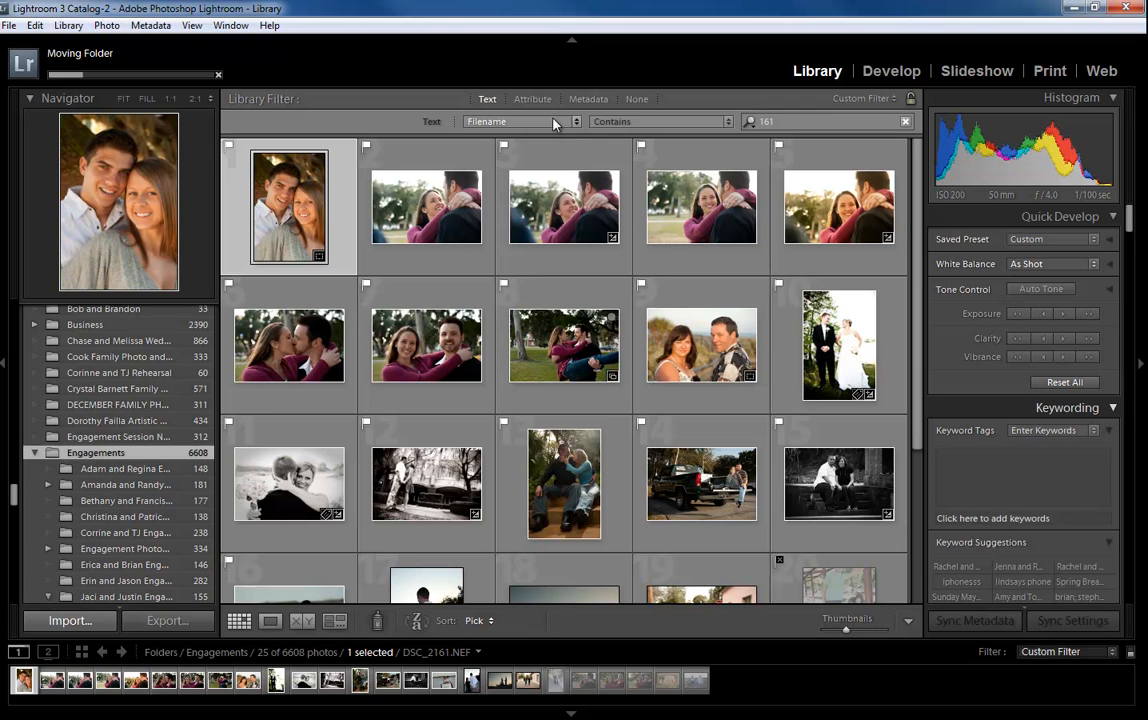
left_click(516, 122)
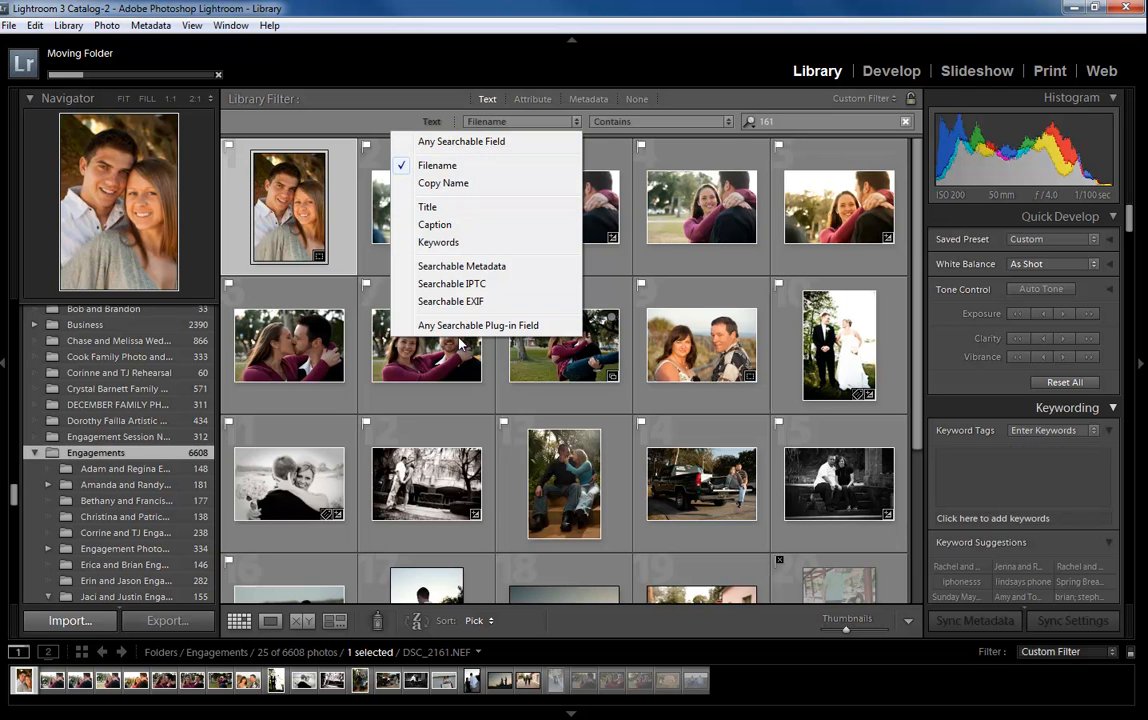
left_click(460, 140)
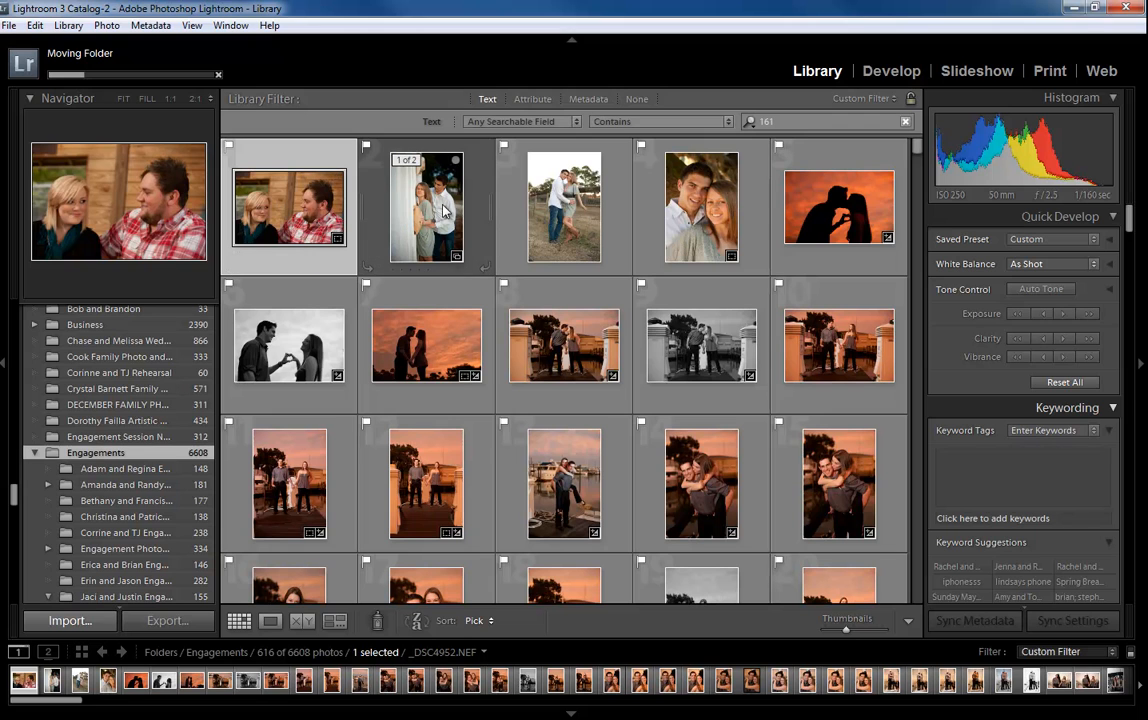
mouse_move(444, 206)
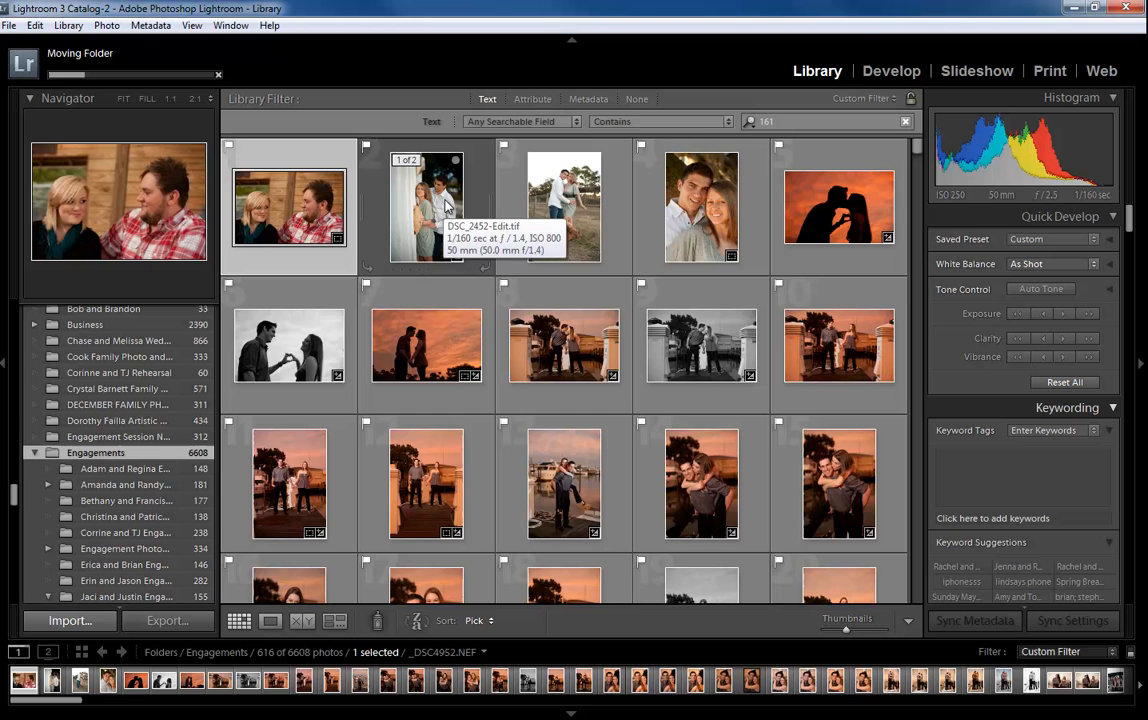
left_click(576, 122)
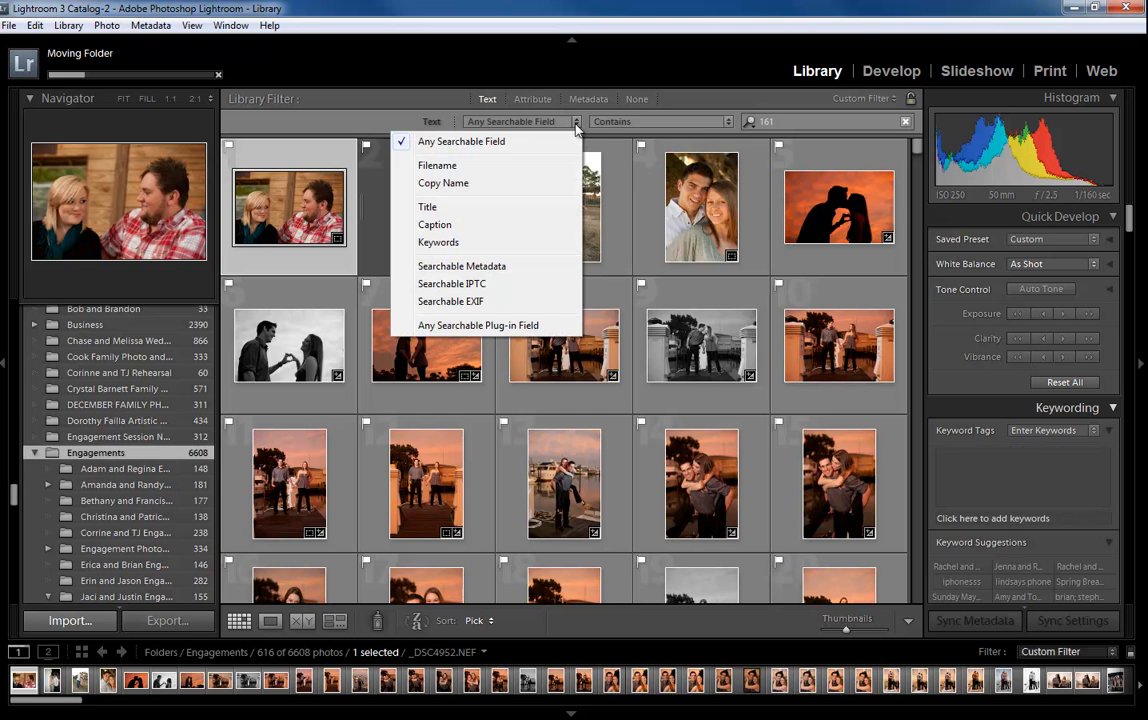
left_click(436, 164)
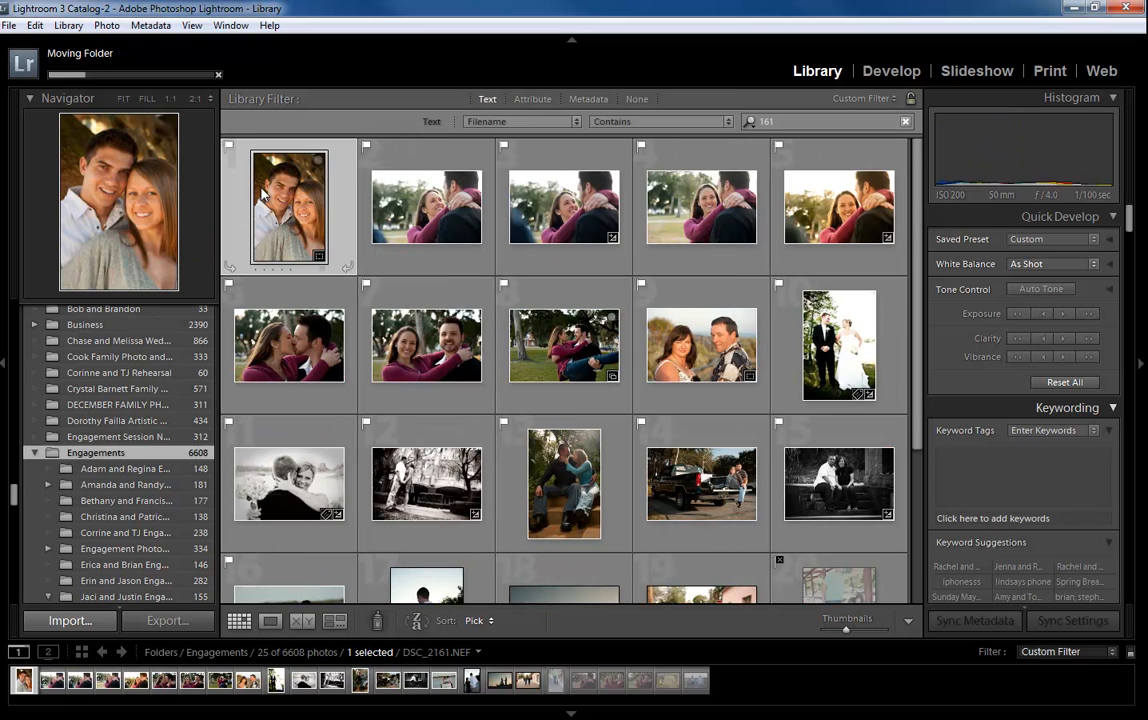
Set the filename rule to Contains All, check a few matching photos, then clear the search text.
left_click(660, 122)
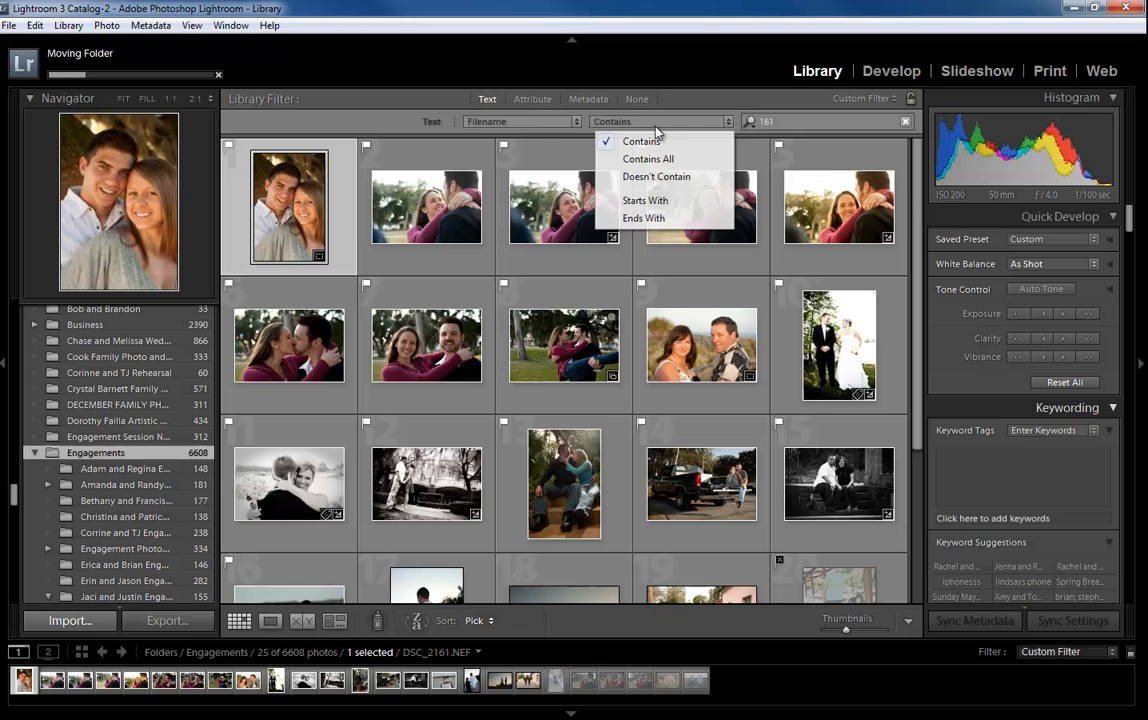
left_click(648, 160)
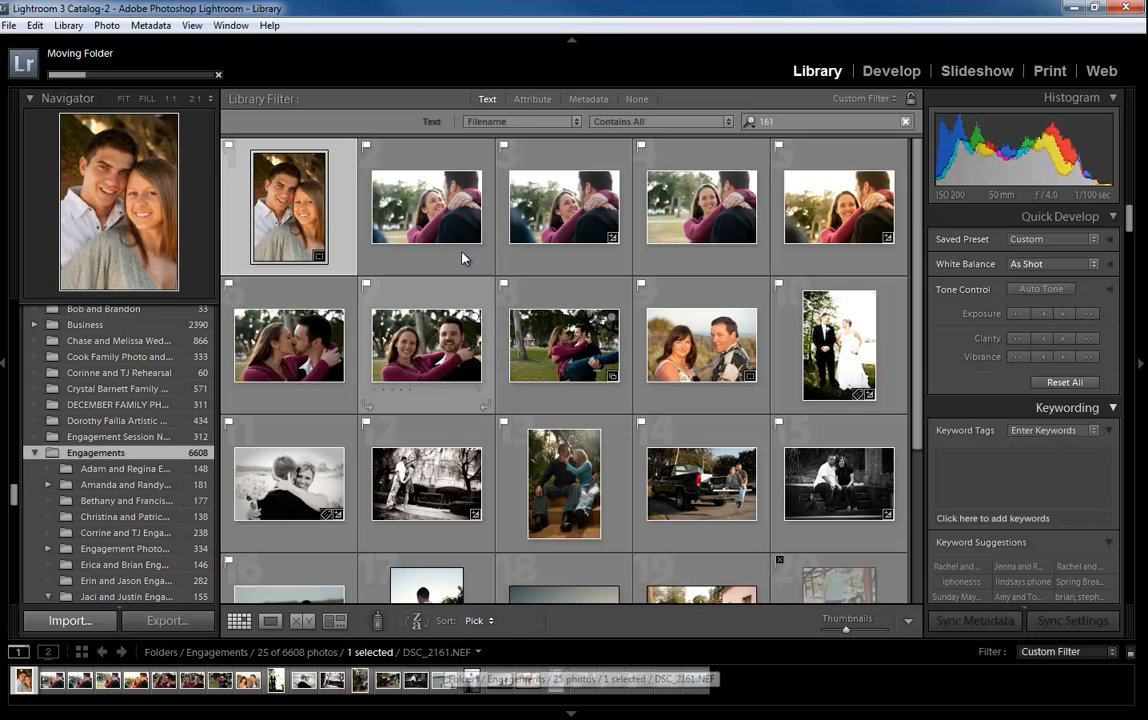
left_click(426, 206)
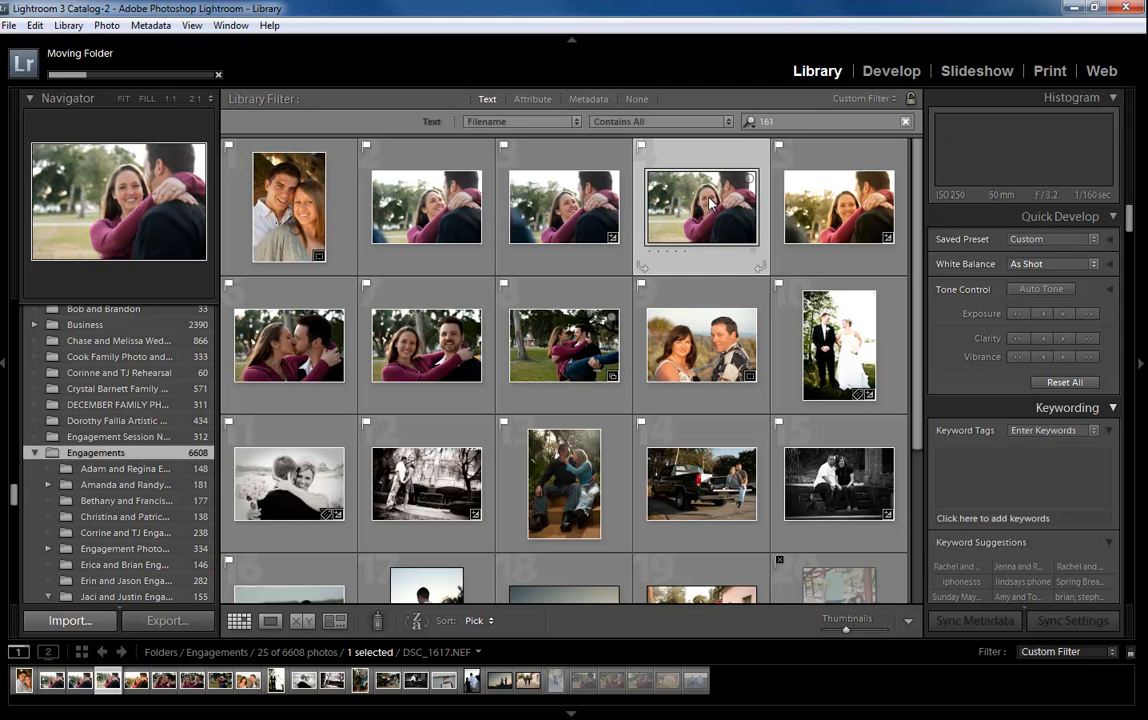
scroll("down", 3)
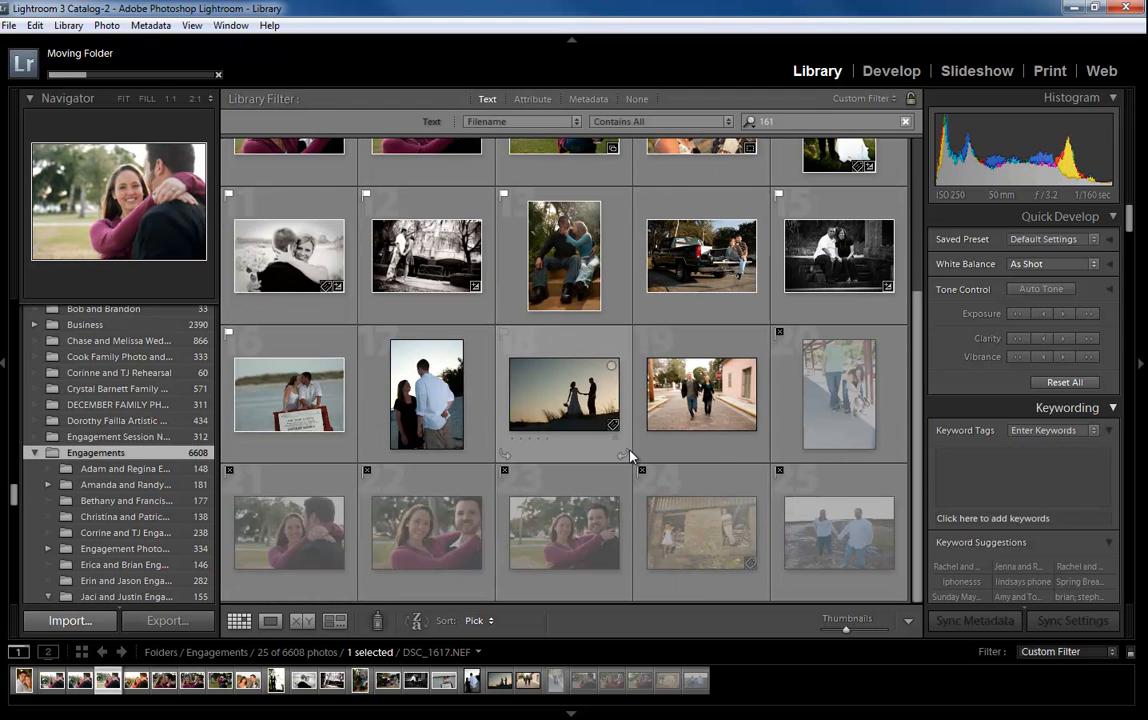
left_click(288, 392)
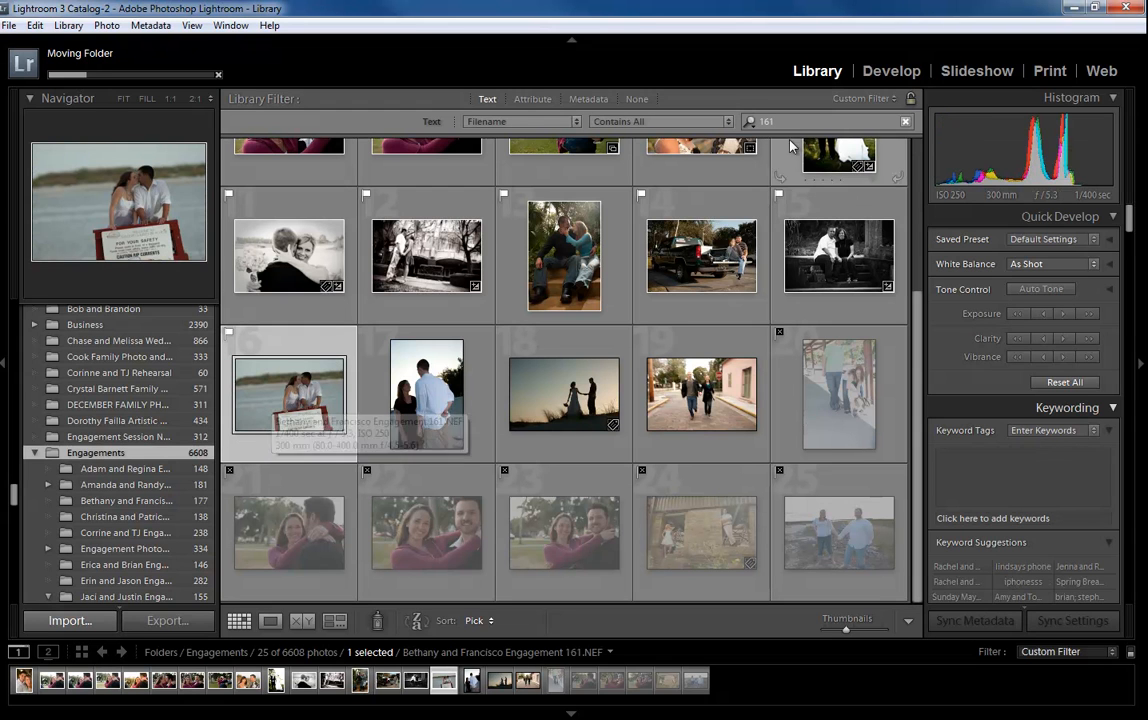
left_click(890, 122)
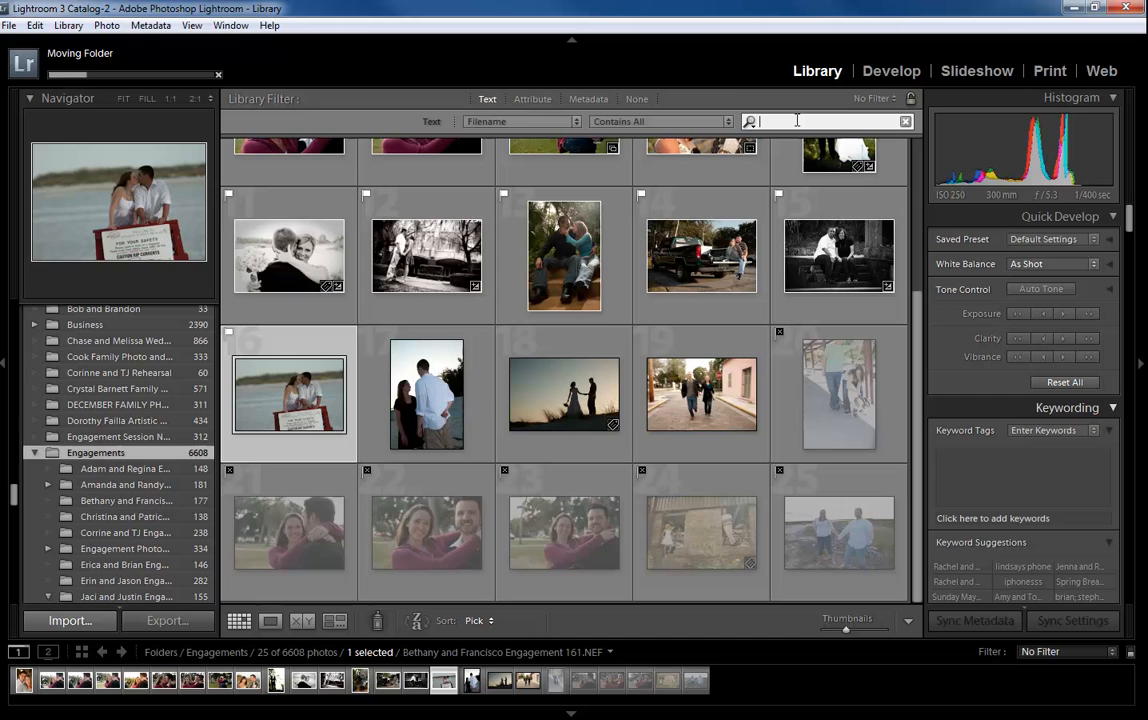
Search filenames for 'dsc' refined to four matches, then clear the search again.
type("dsc_1")
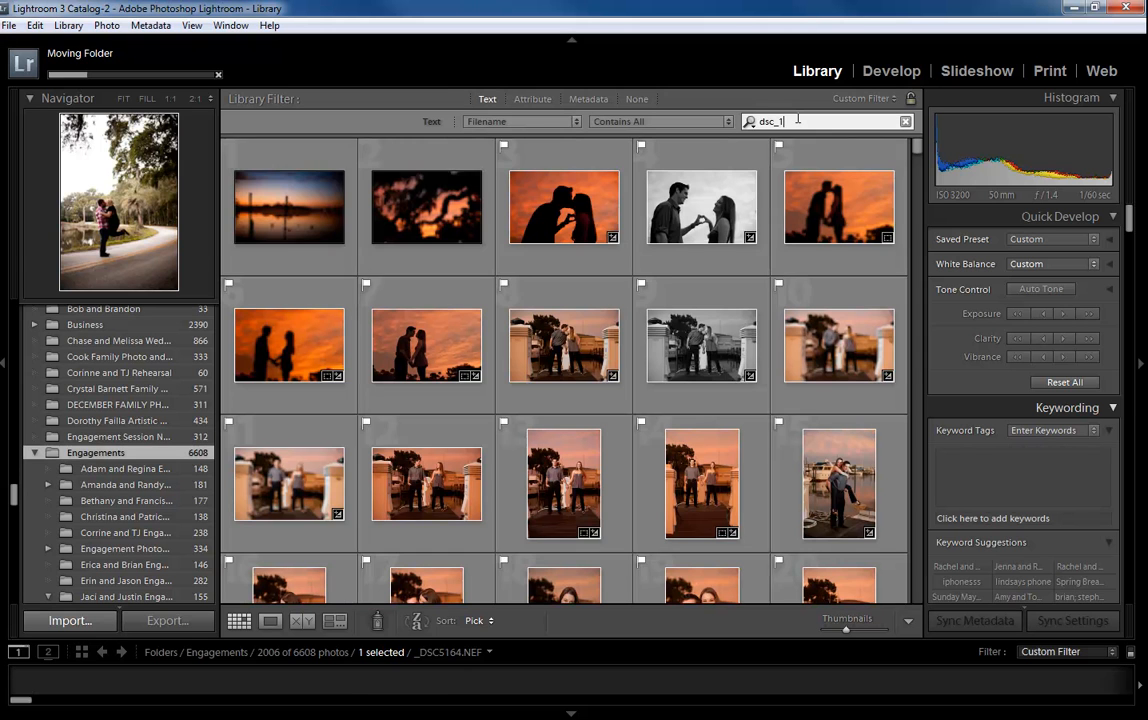
left_click(288, 206)
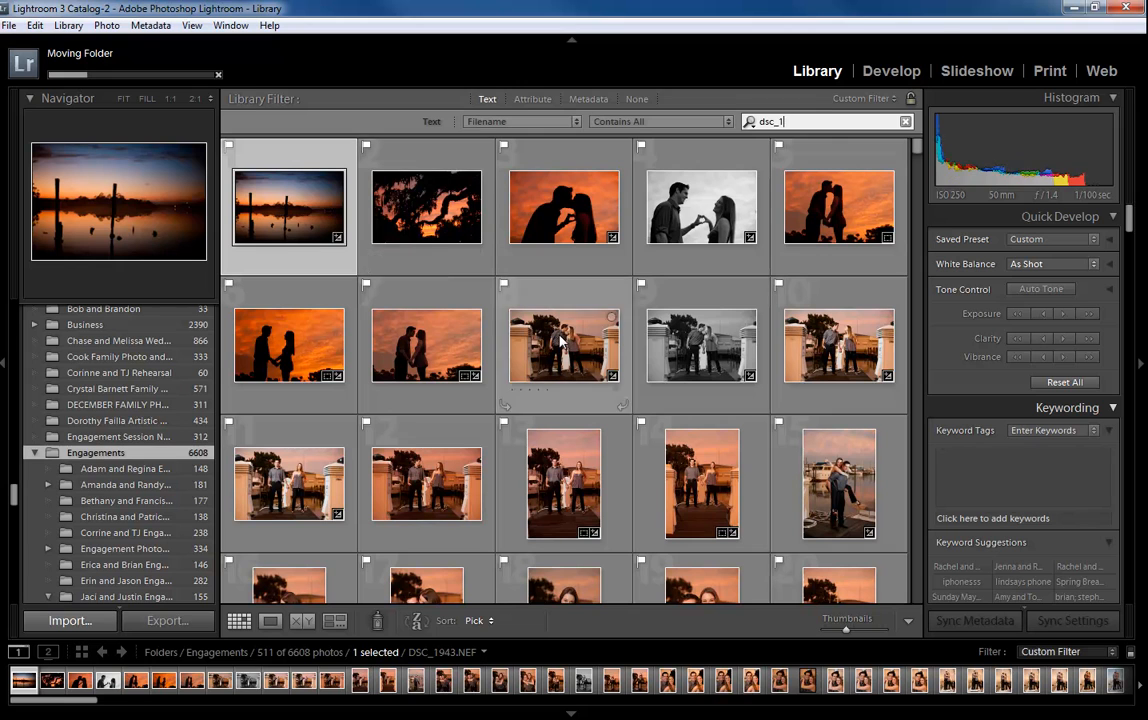
type("234")
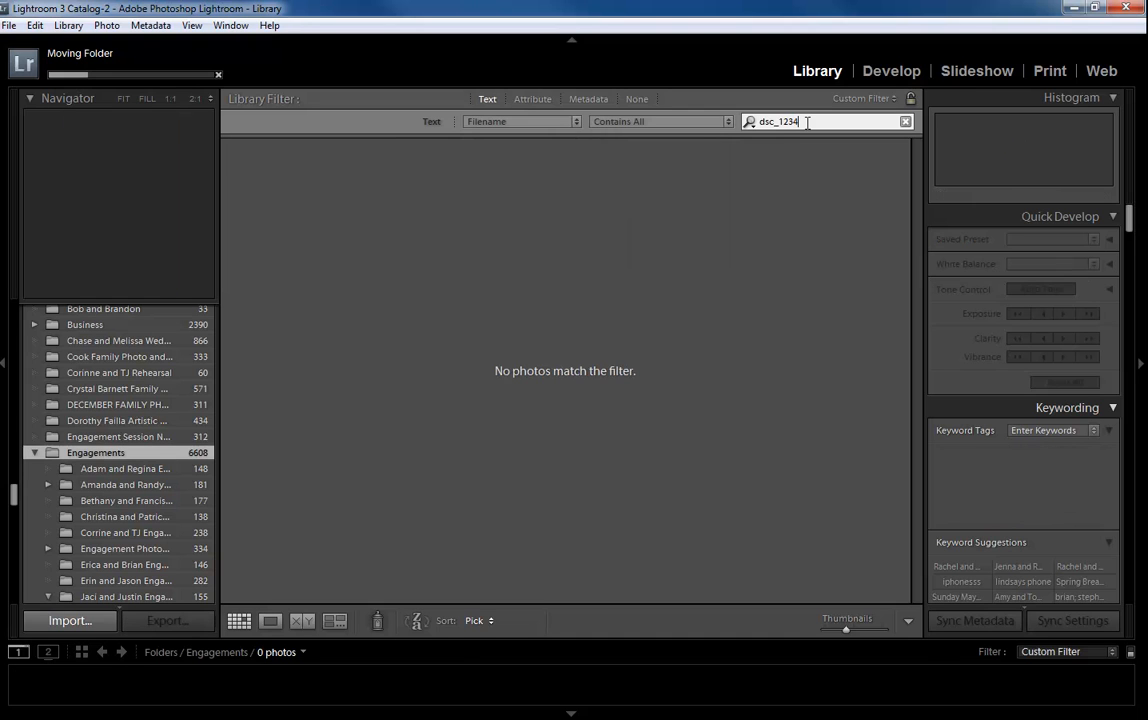
key("Backspace")
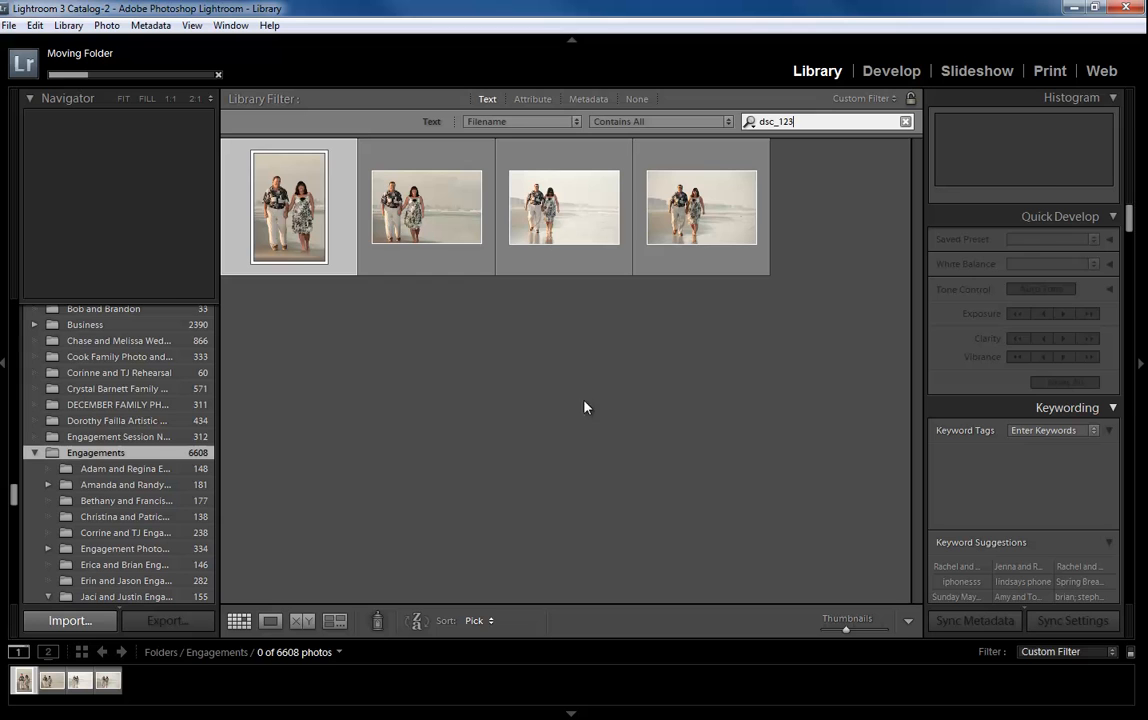
left_click(288, 206)
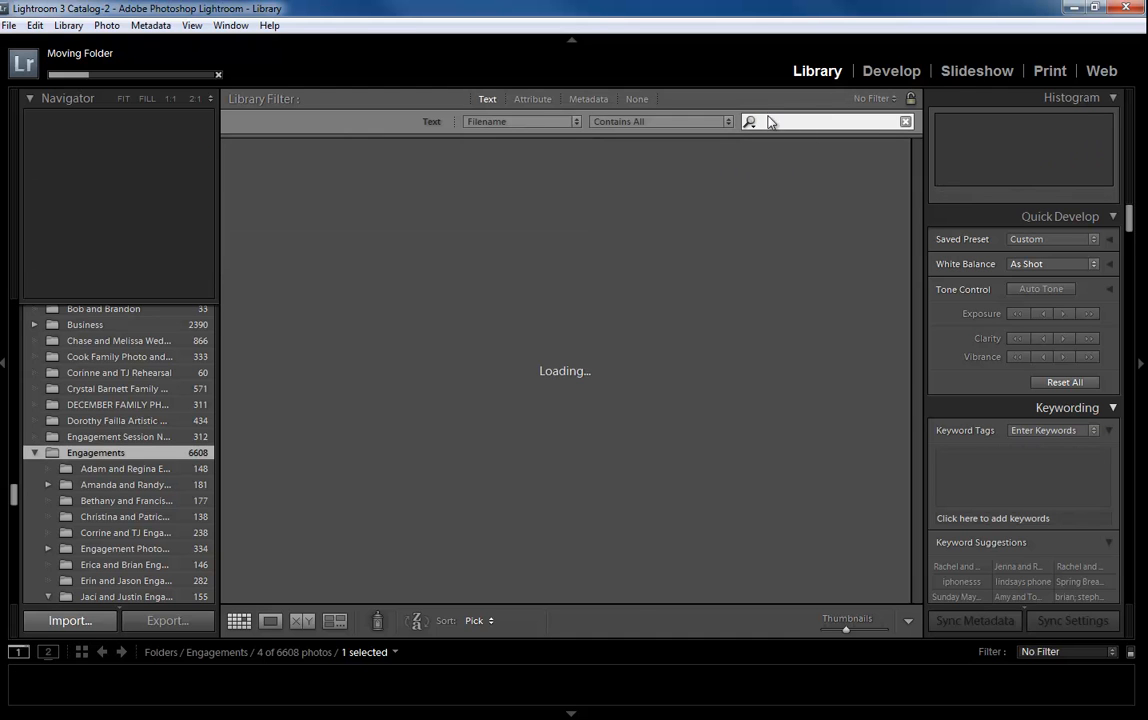
Search filenames for 'ponce', trimming the stray letter, leaving 148 Engagements photos.
type("poncel")
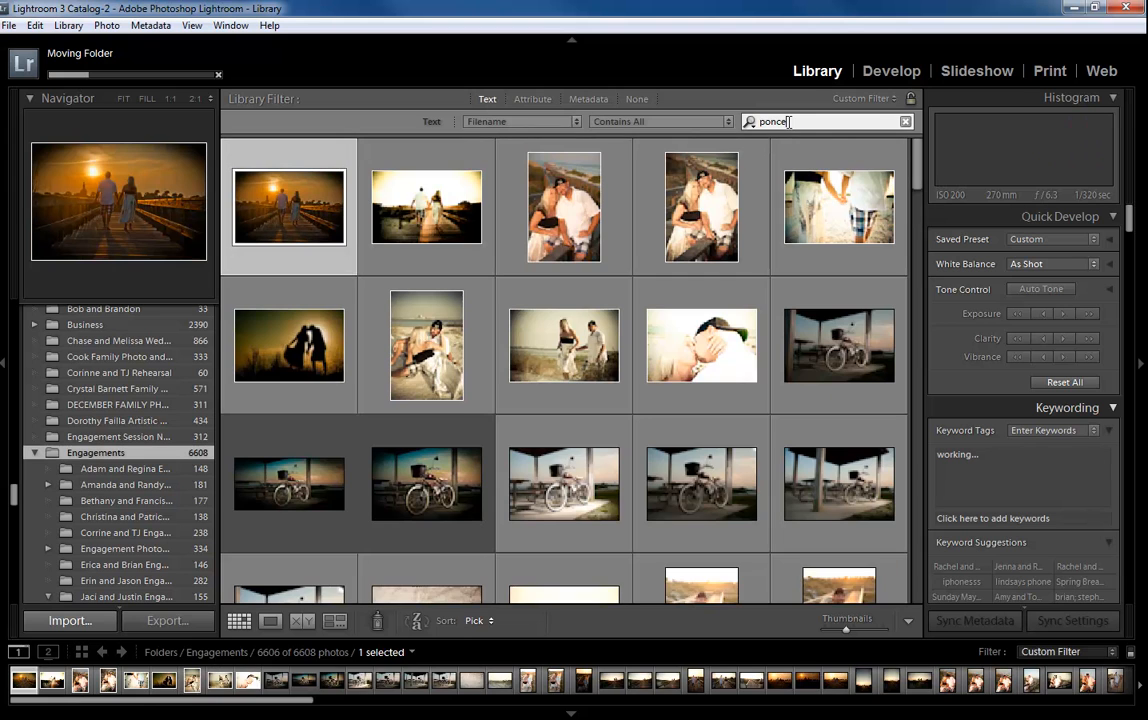
key("Backspace")
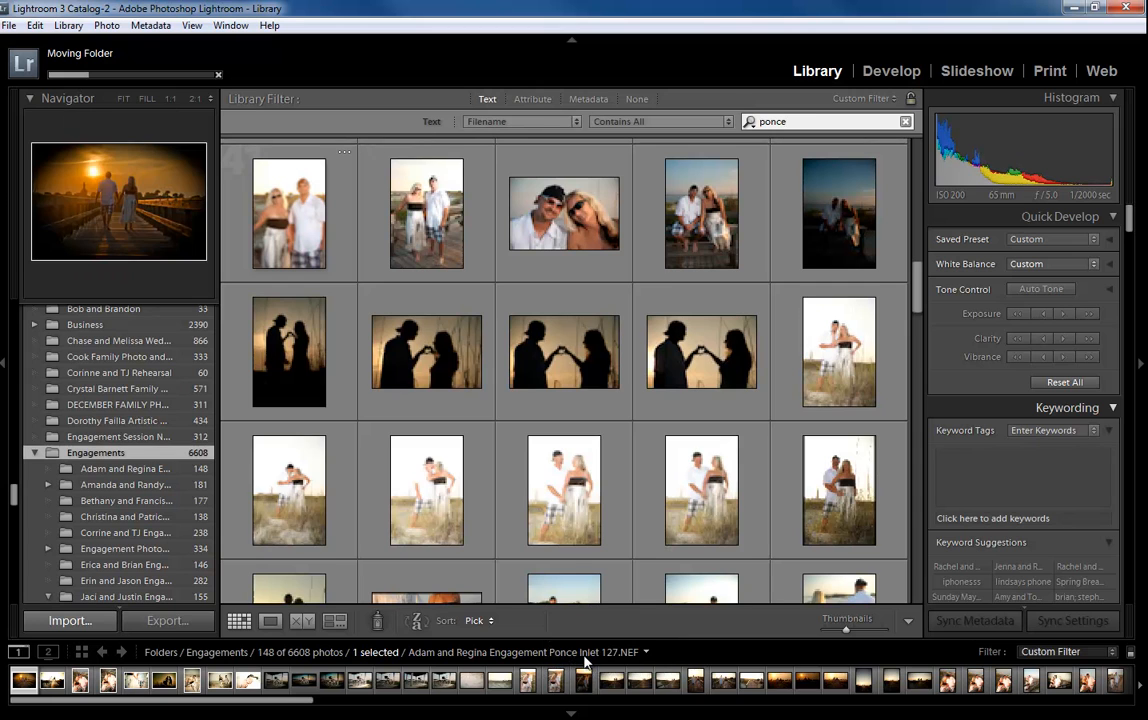
mouse_move(588, 652)
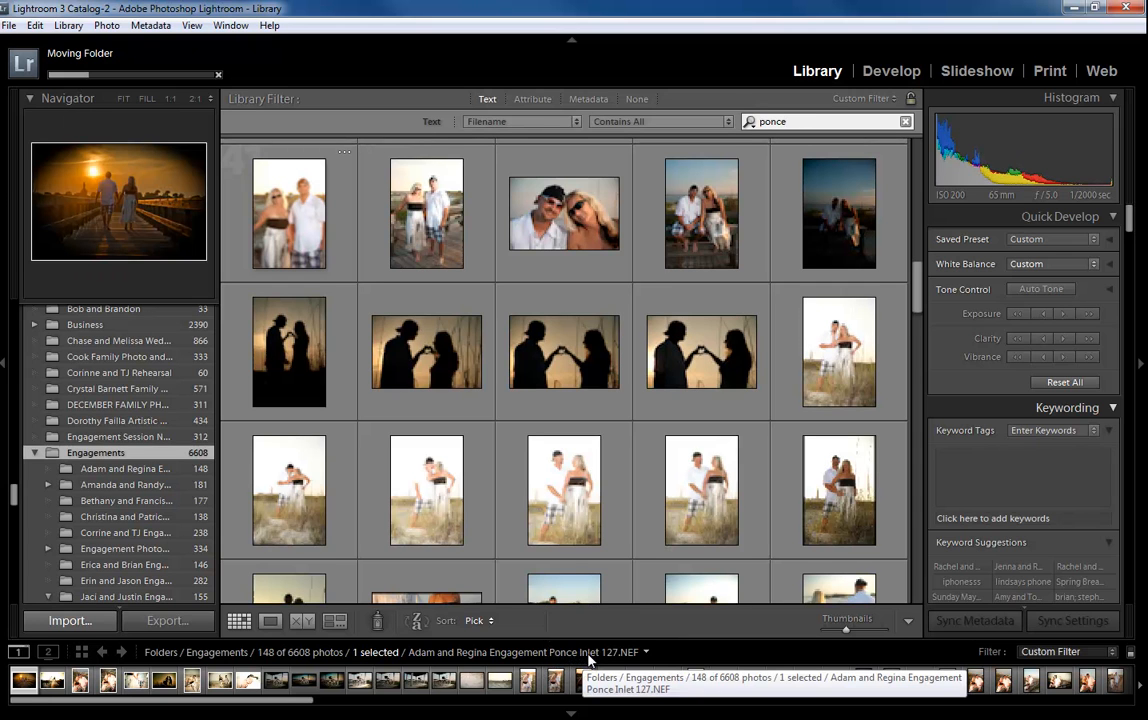